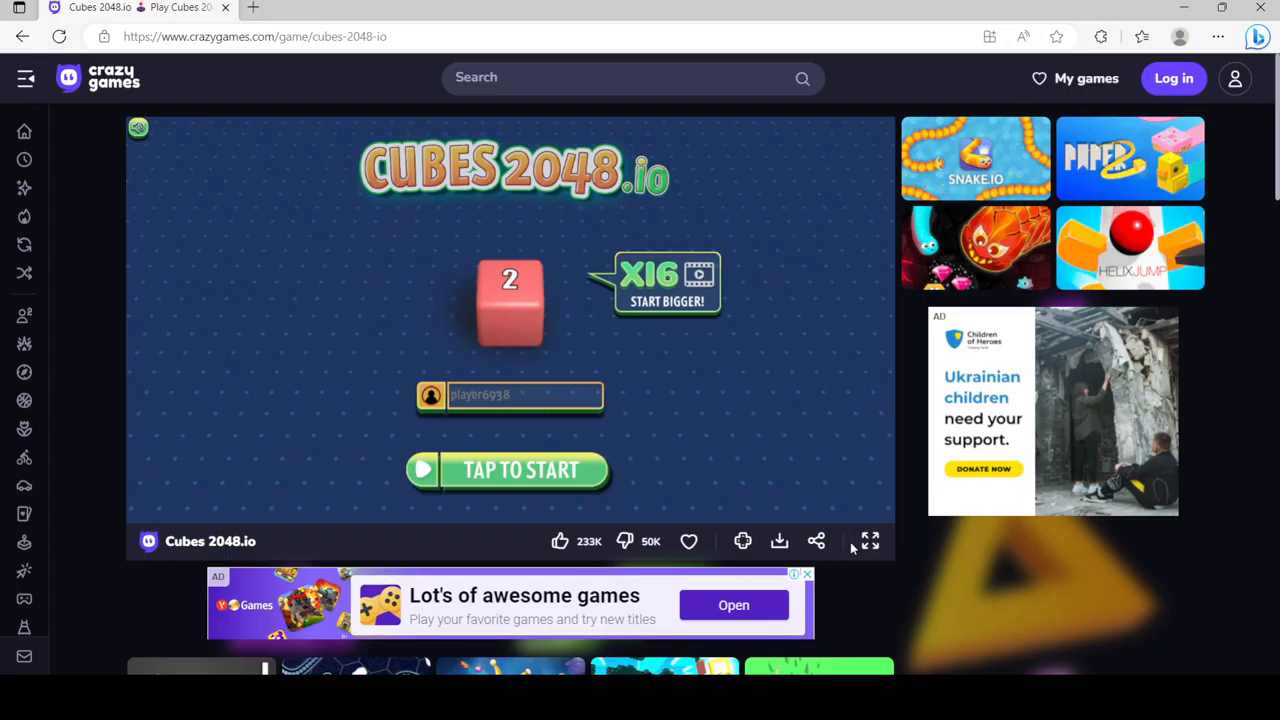
Step: Switch Cubes 2048.io to fullscreen and start a match with the starting 2 cube
left_click(868, 541)
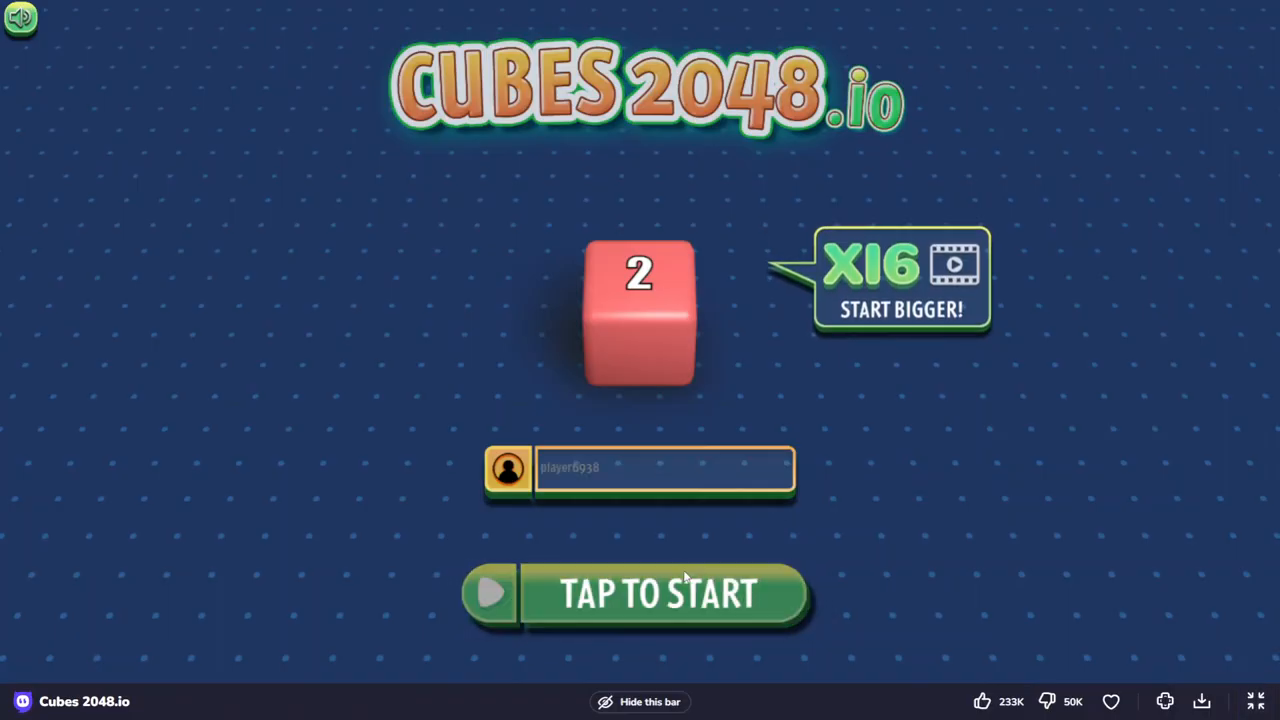
left_click(658, 594)
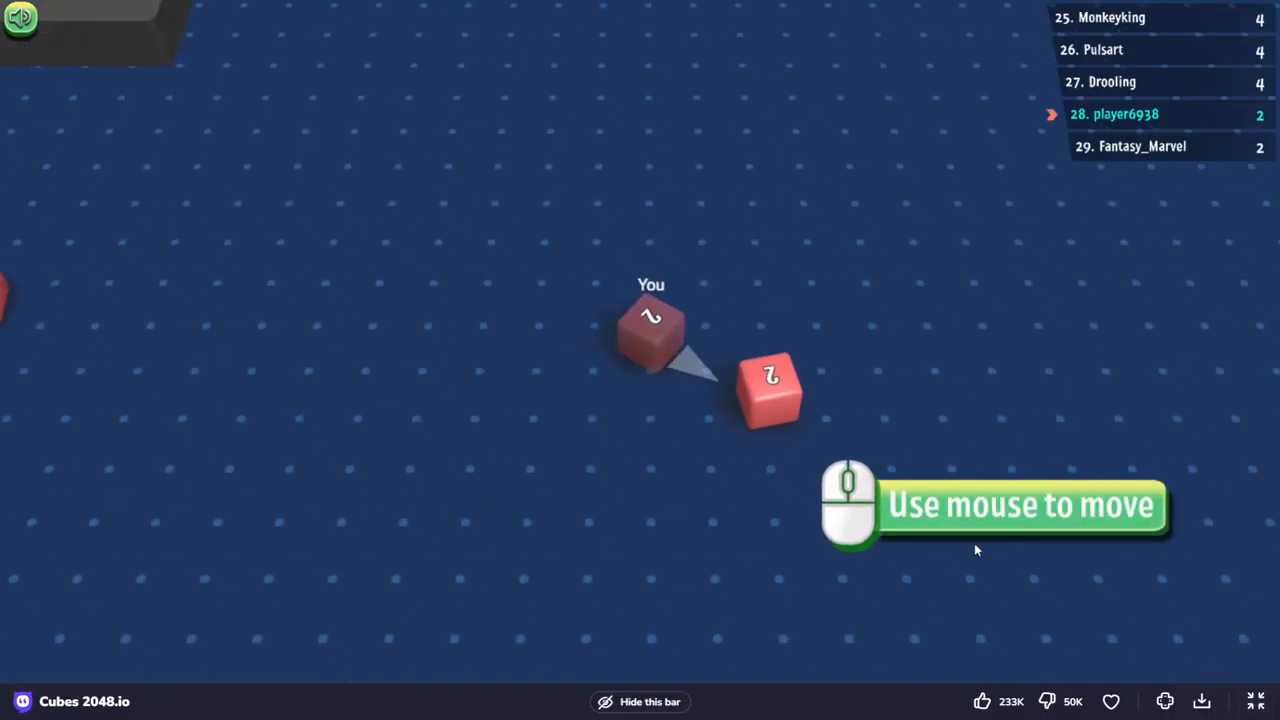